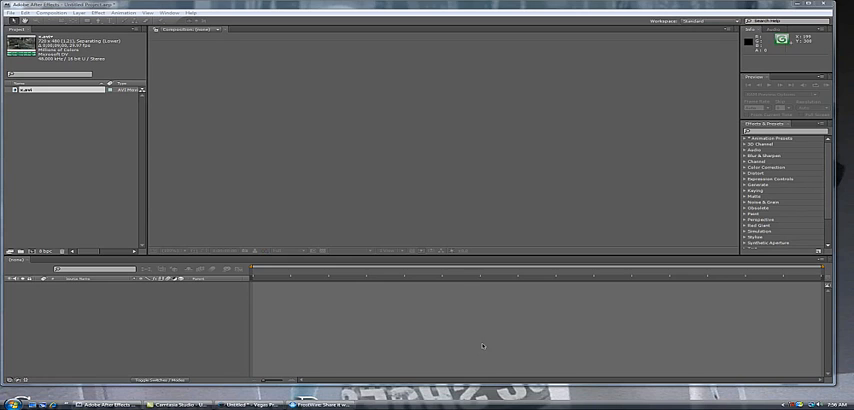
{"action": "mouse_move", "coordinate": [760, 200]}
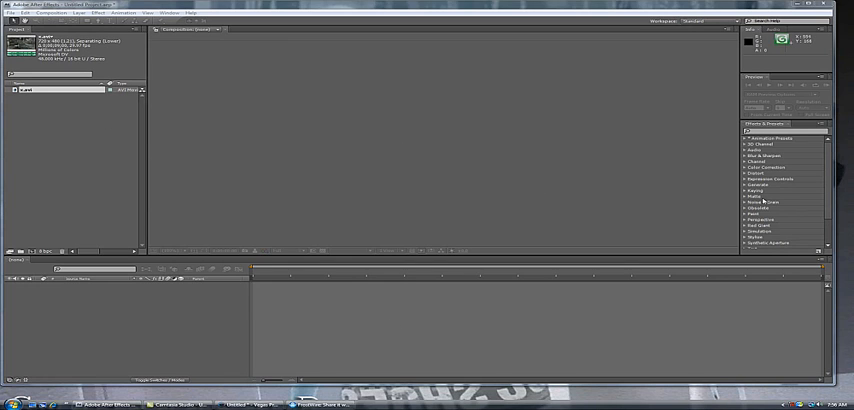
Step: Import the gameplay video clip into the project via File > Import
{"action": "scroll", "scroll_direction": "down", "scroll_amount": 3}
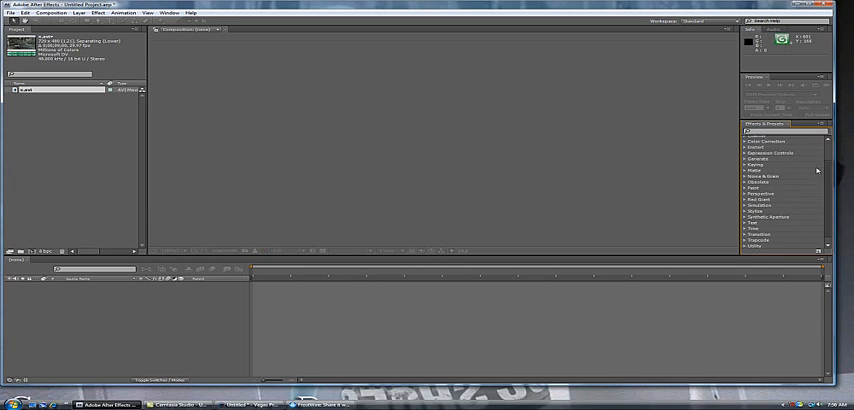
{"action": "scroll", "scroll_direction": "up", "scroll_amount": 3}
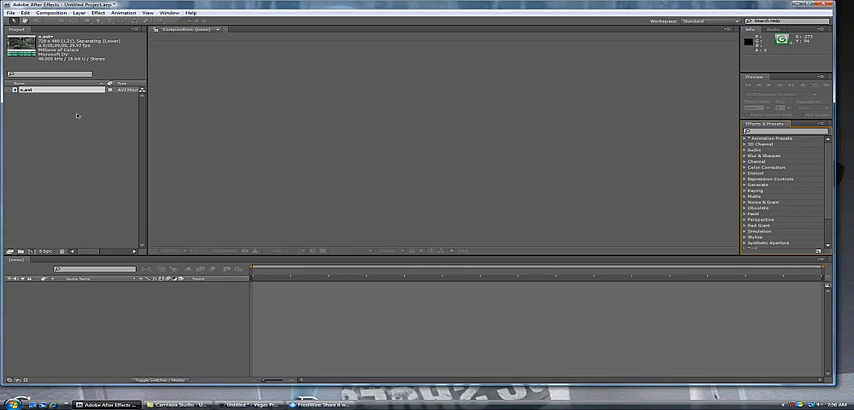
{"action": "left_click", "coordinate": [8, 12]}
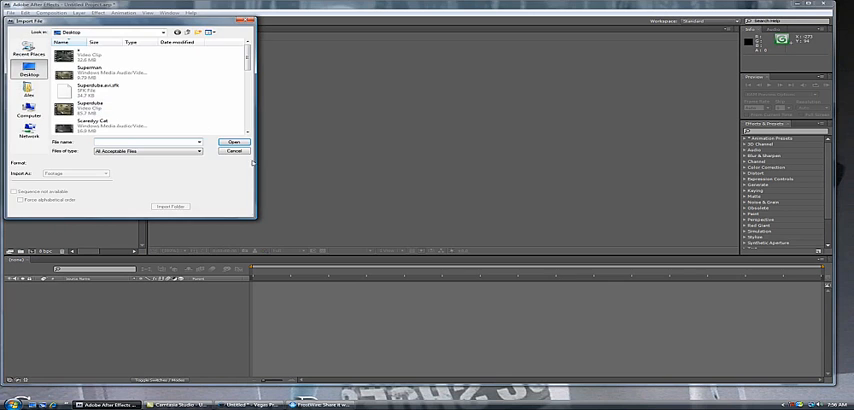
{"action": "left_click", "coordinate": [234, 140]}
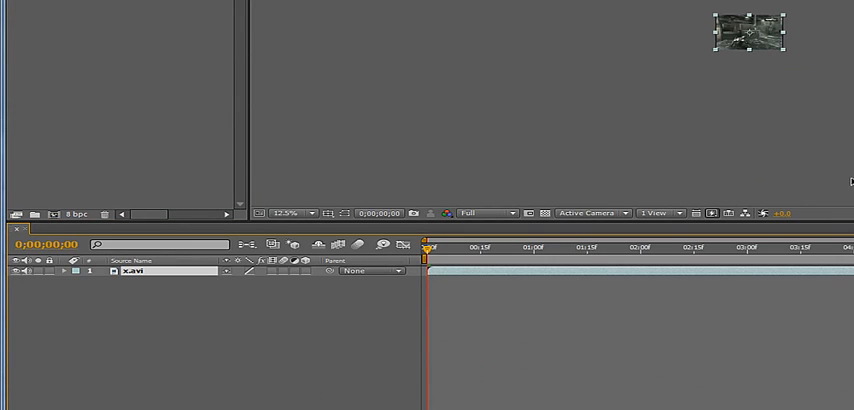
Step: Set the viewer magnification to Fit so the whole composition frame shows
{"action": "left_click", "coordinate": [290, 212]}
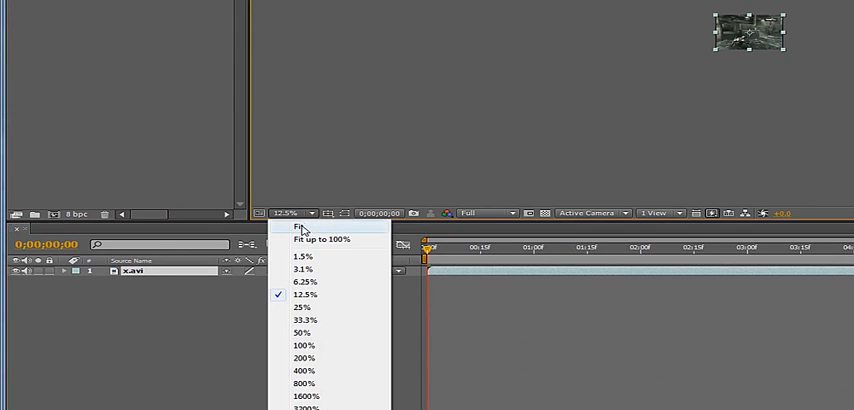
{"action": "left_click", "coordinate": [304, 344]}
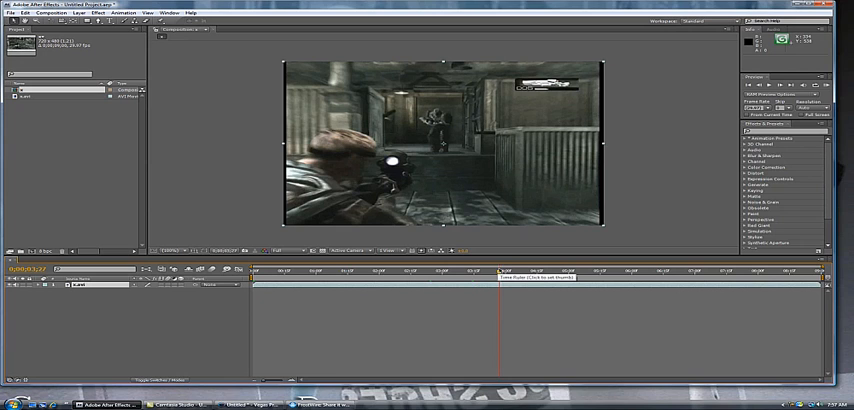
Step: Move through the timeline to later moments of the clip while setting up the time remap
{"action": "left_click", "coordinate": [530, 266]}
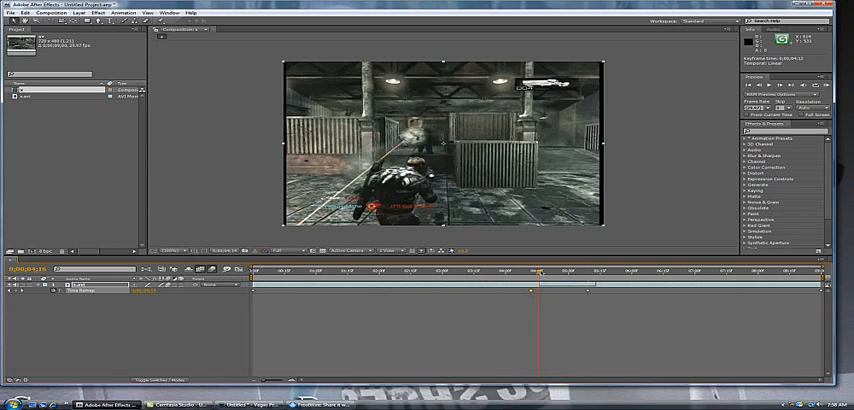
{"action": "left_click", "coordinate": [492, 270]}
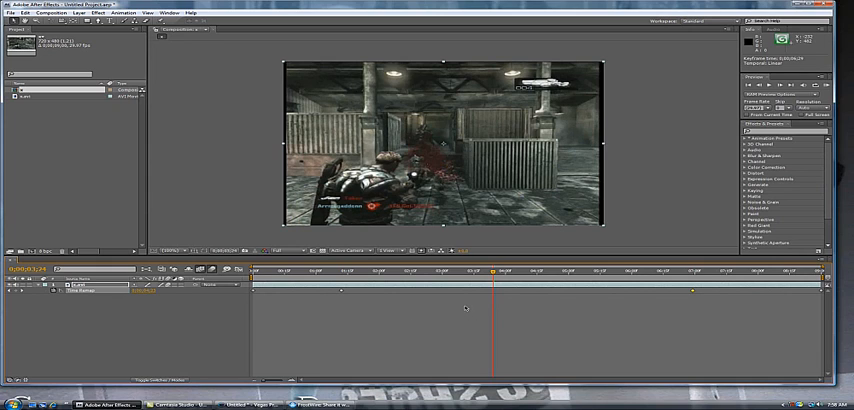
{"action": "mouse_move", "coordinate": [280, 240]}
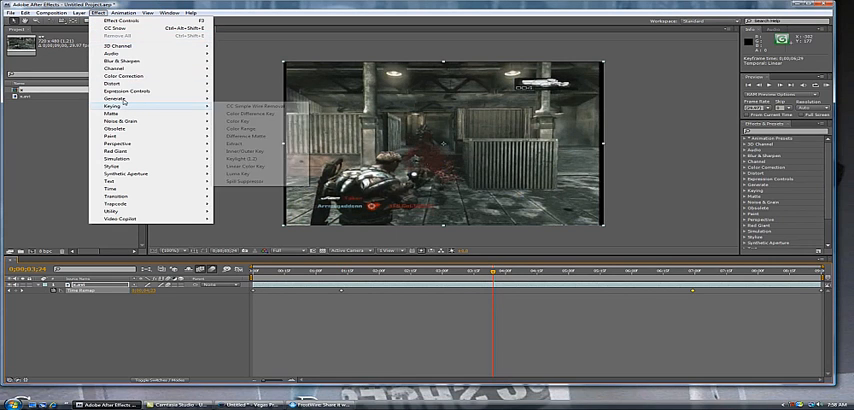
{"action": "mouse_move", "coordinate": [112, 114]}
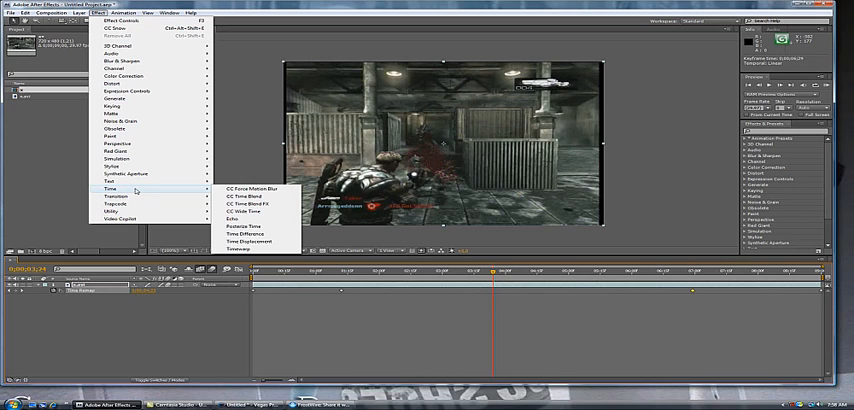
{"action": "mouse_move", "coordinate": [174, 192]}
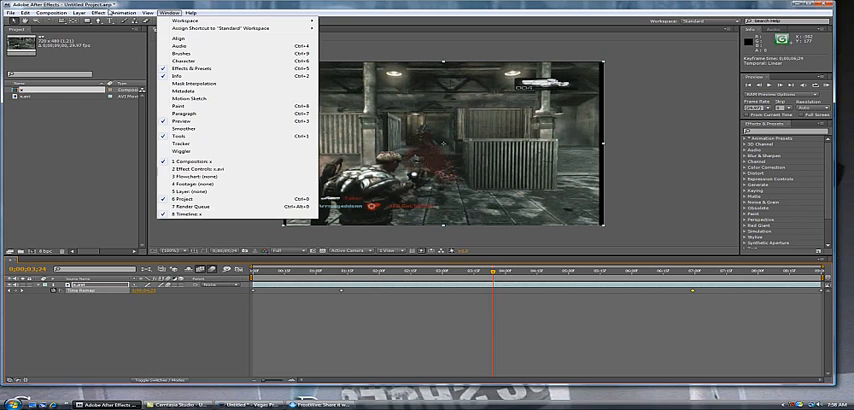
Step: Show the Effect Controls panel for the gameplay layer's Starglow effect
{"action": "left_click", "coordinate": [96, 12]}
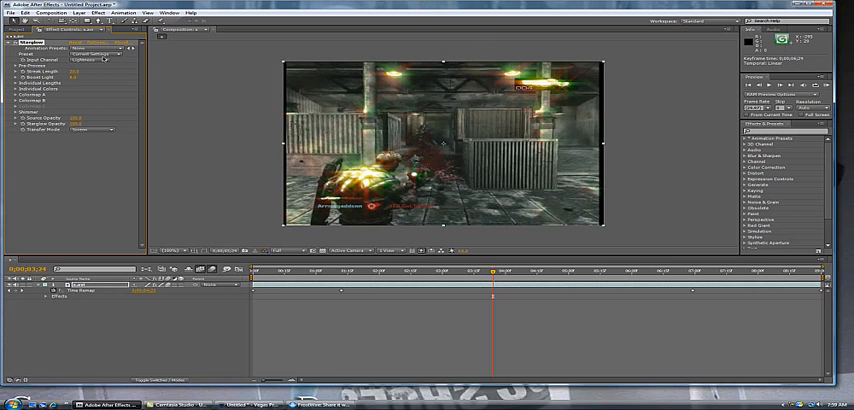
Step: Switch the Starglow Input Channel to a different channel so the glints flare warm orange
{"action": "left_click", "coordinate": [100, 48]}
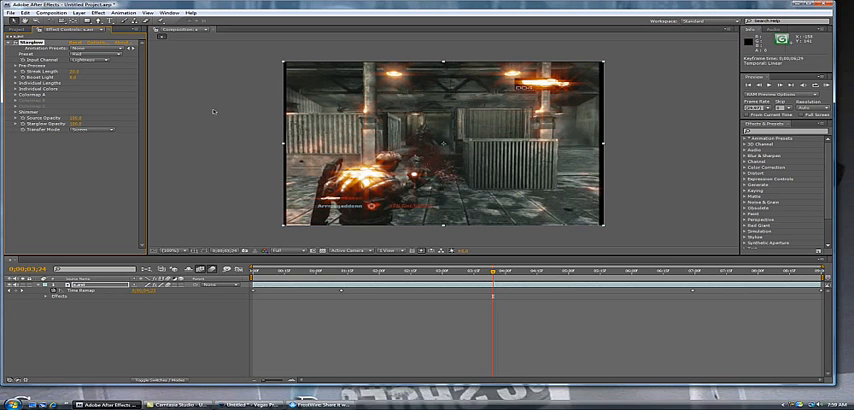
{"action": "left_click", "coordinate": [104, 60]}
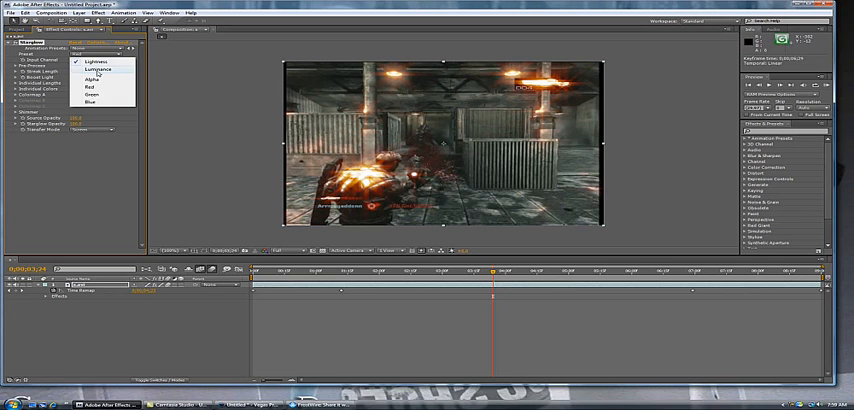
{"action": "left_click", "coordinate": [96, 68]}
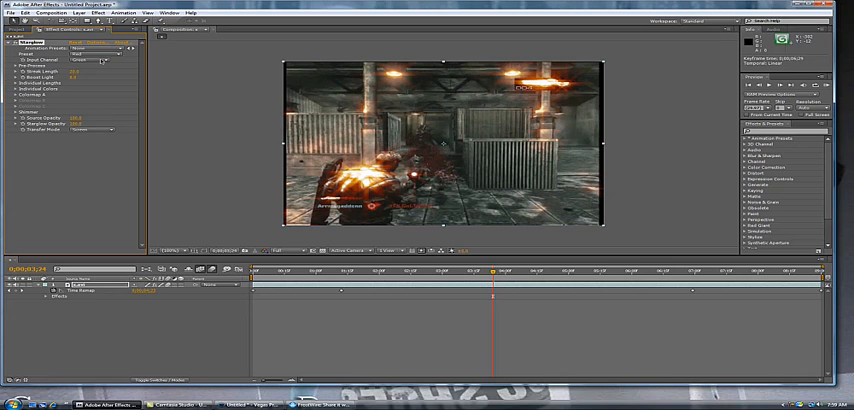
{"action": "left_click", "coordinate": [88, 60]}
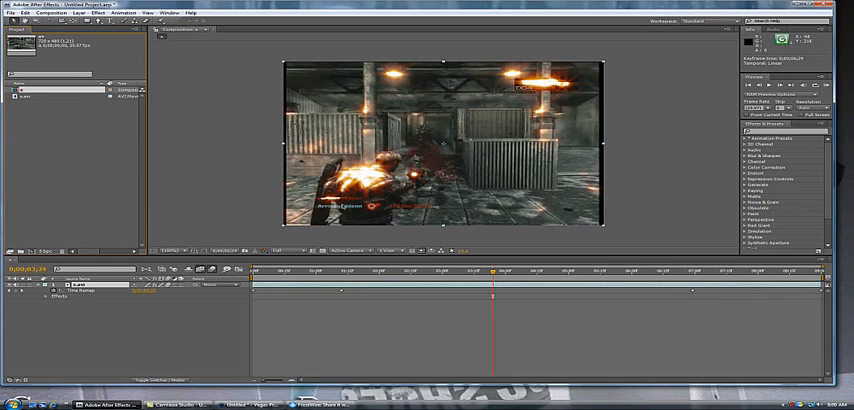
Step: Go from the Composition menu to the Effect menu listing the effect categories
{"action": "left_click", "coordinate": [58, 12]}
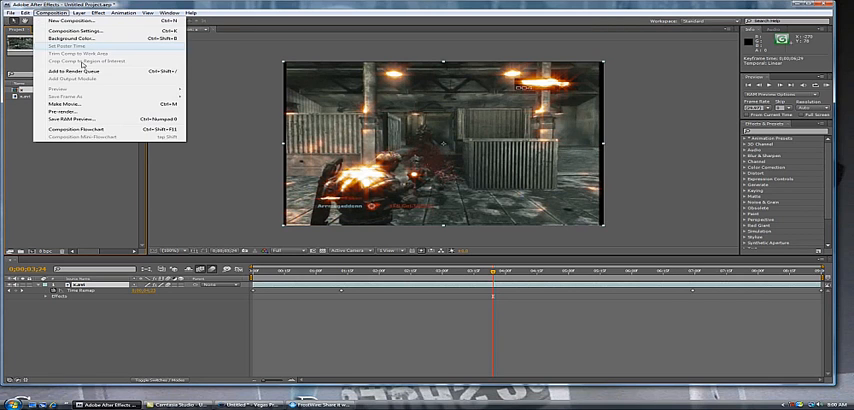
{"action": "left_click", "coordinate": [100, 12]}
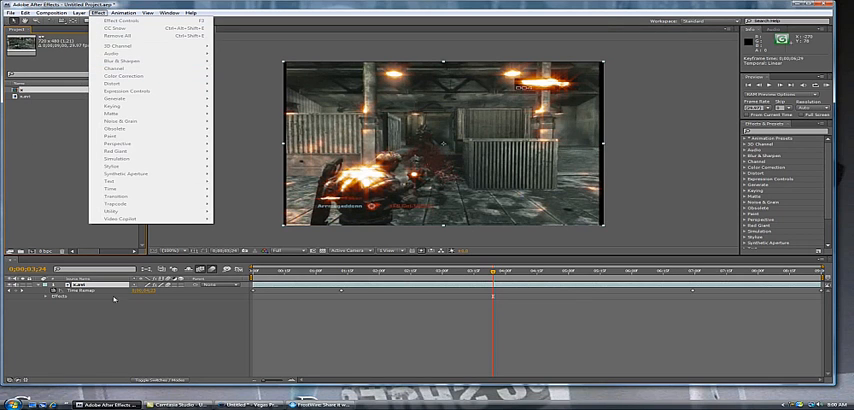